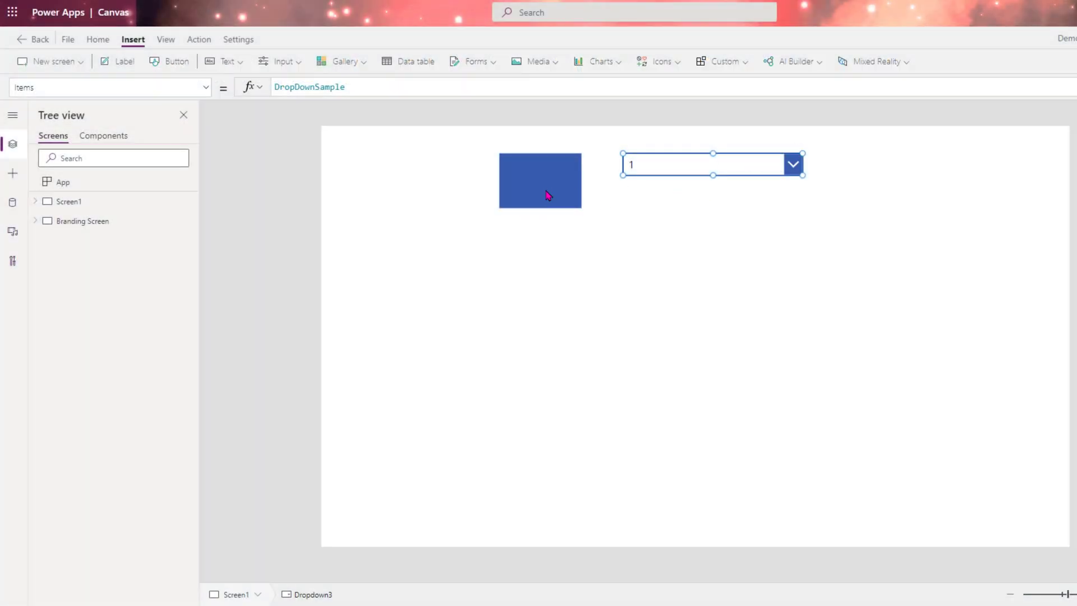
# Set Rectangle4's Fill formula to Colors.AccentGreen.
pyautogui.click(540, 181)
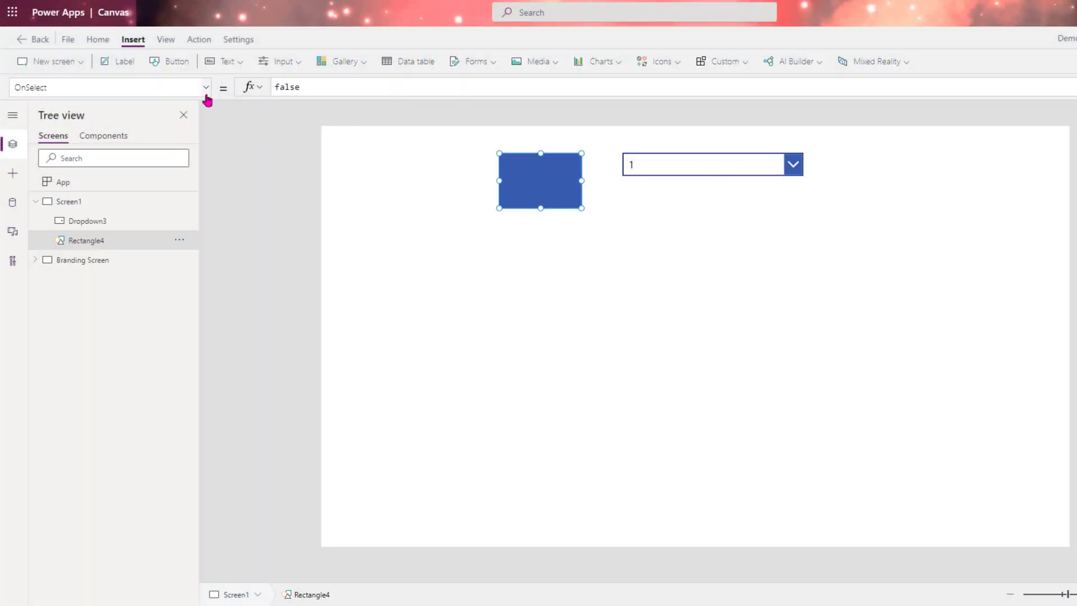
pyautogui.click(205, 86)
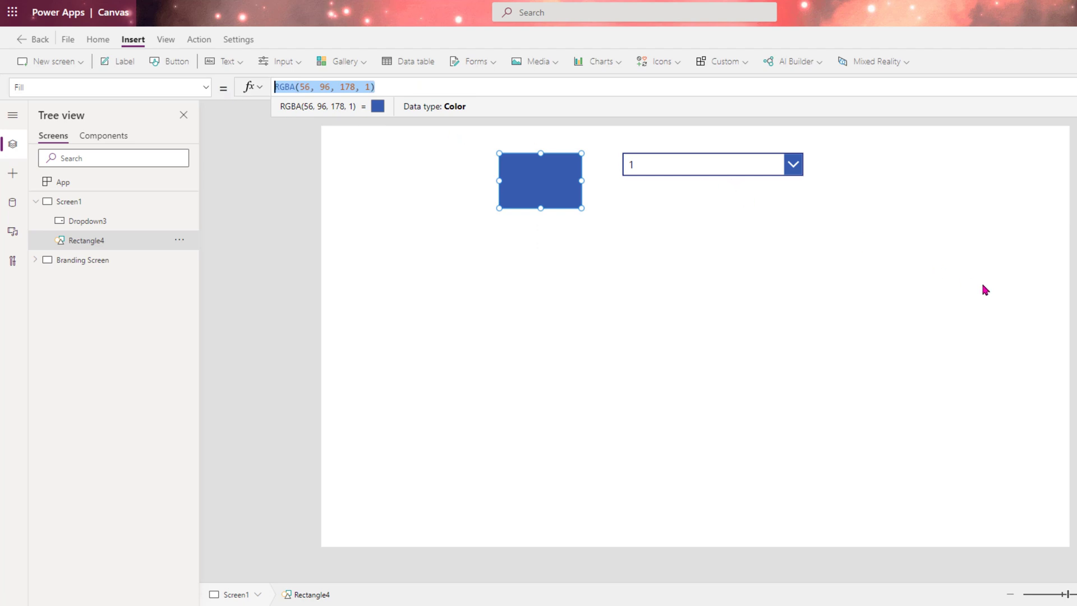
pyautogui.write('Col')
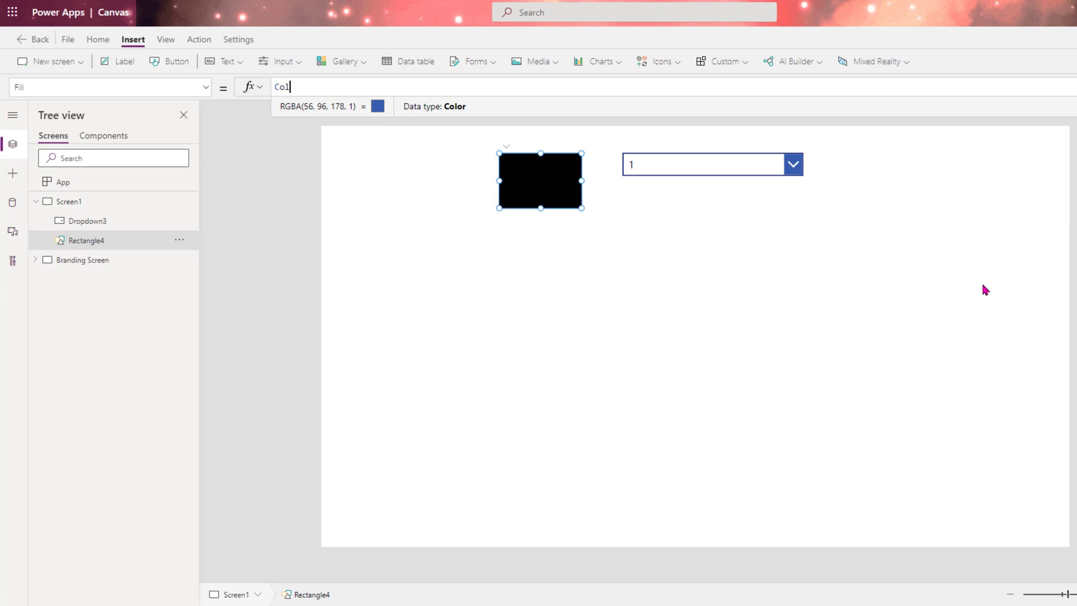
pyautogui.write('Colors.')
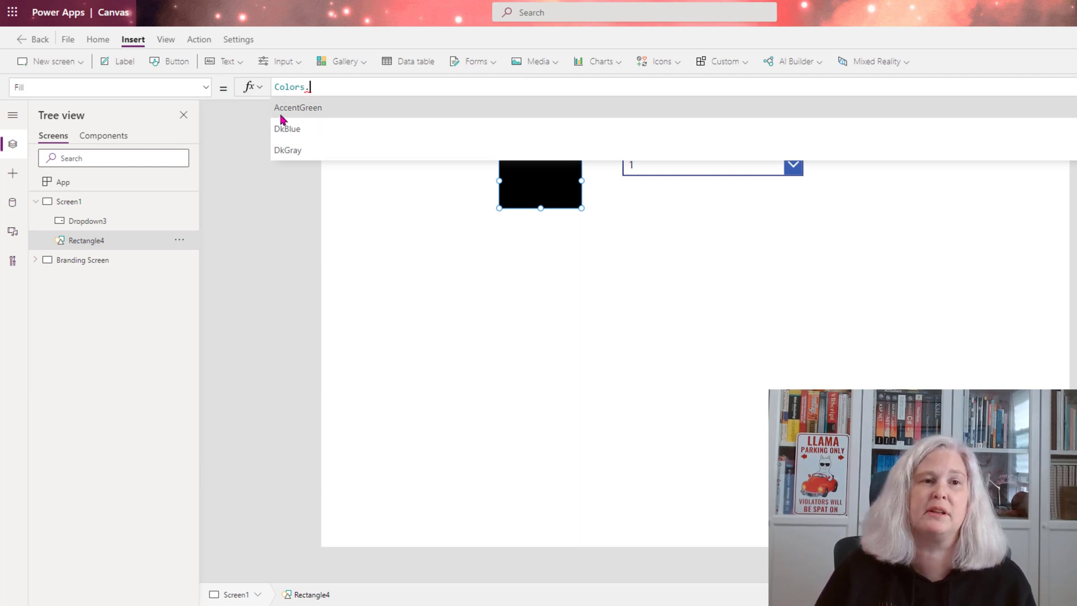
pyautogui.click(298, 107)
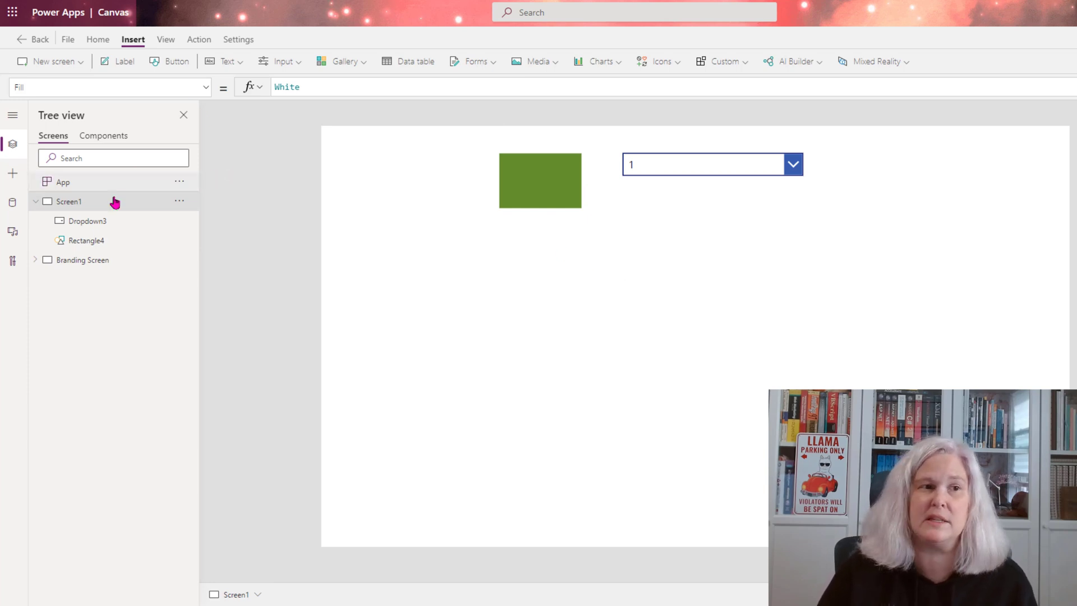
pyautogui.moveTo(76, 187)
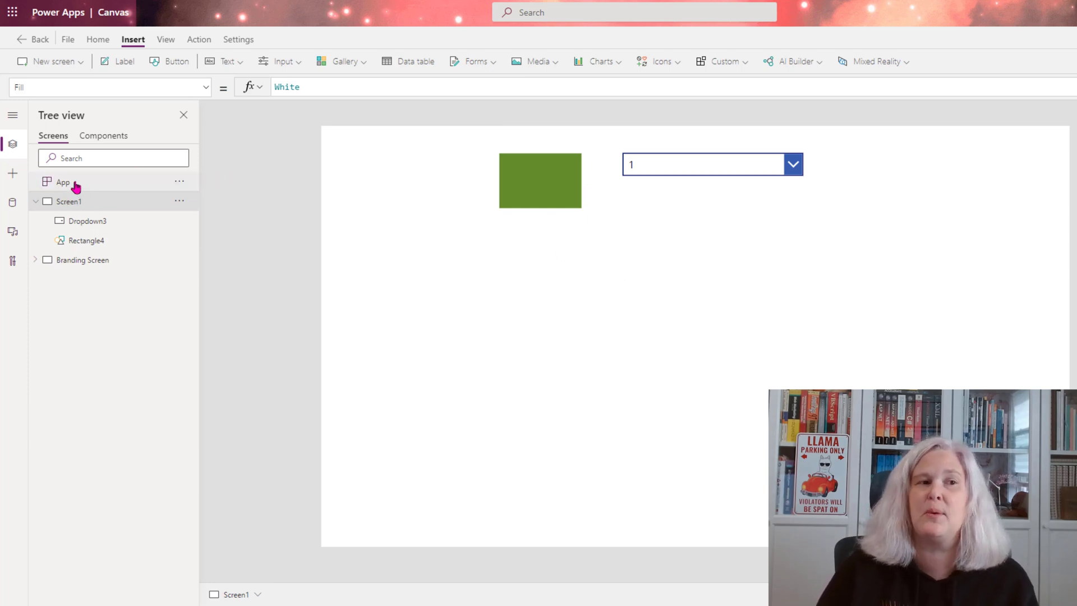
# Show App.OnStart and inspect the Colors variable and its LtBlue value.
pyautogui.click(63, 182)
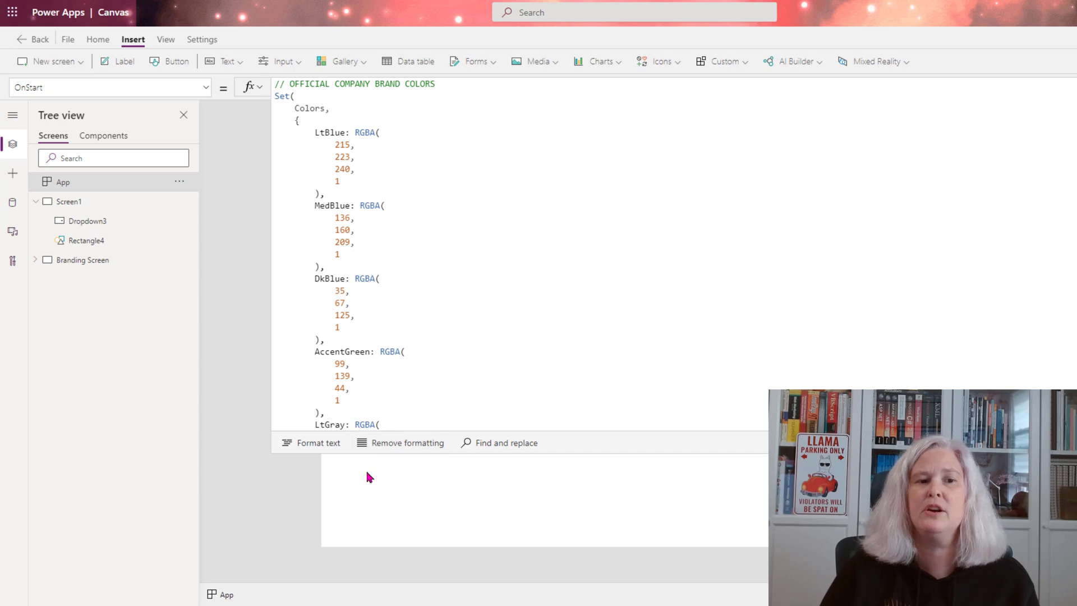
pyautogui.moveTo(274, 104)
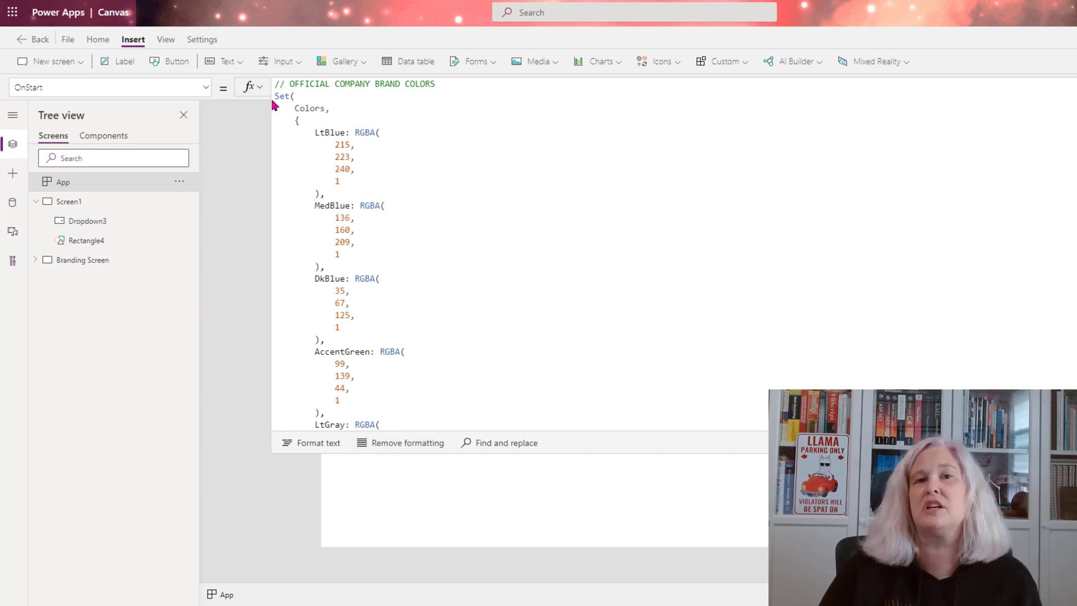
pyautogui.moveTo(292, 108)
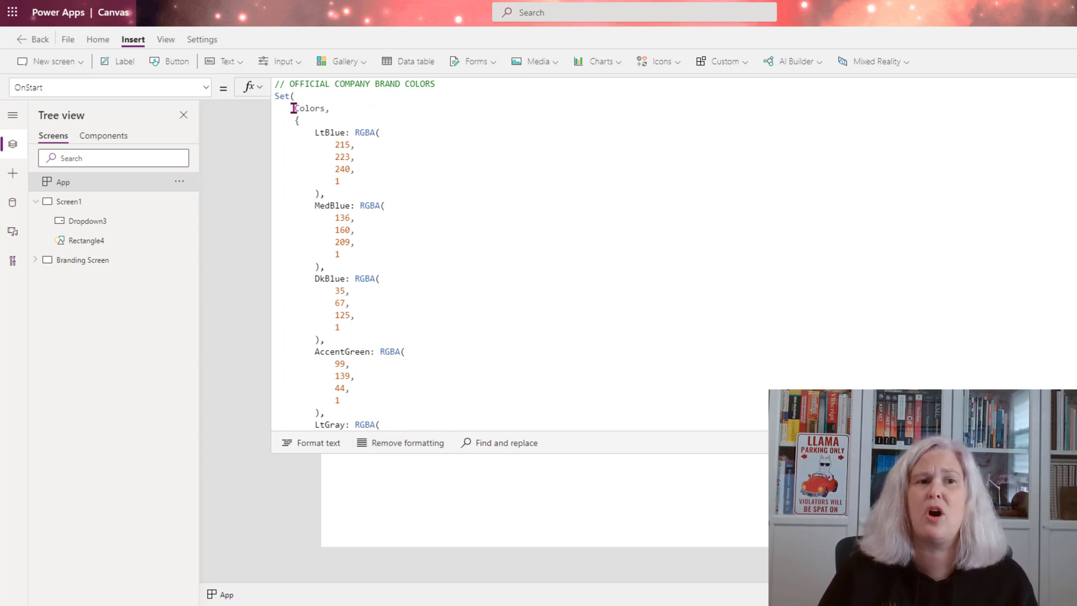
pyautogui.doubleClick(310, 108)
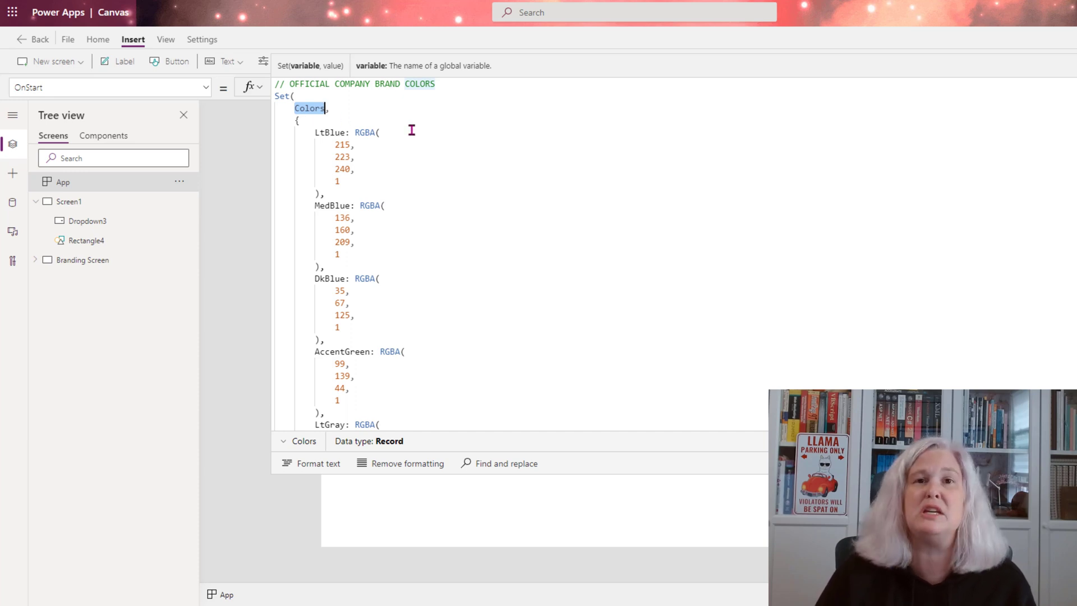
pyautogui.moveTo(291, 125)
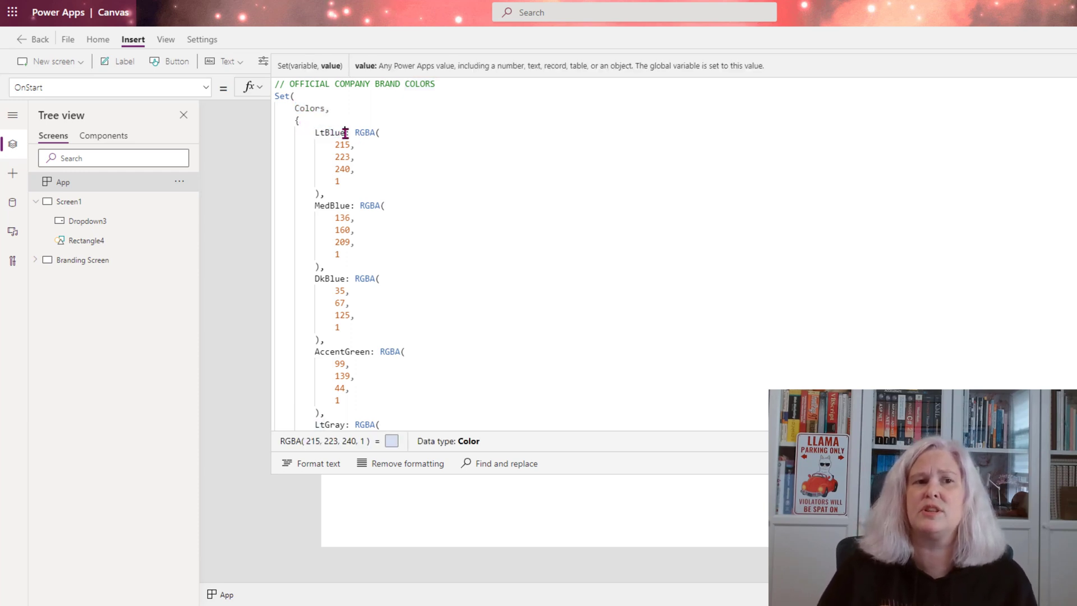
pyautogui.doubleClick(330, 132)
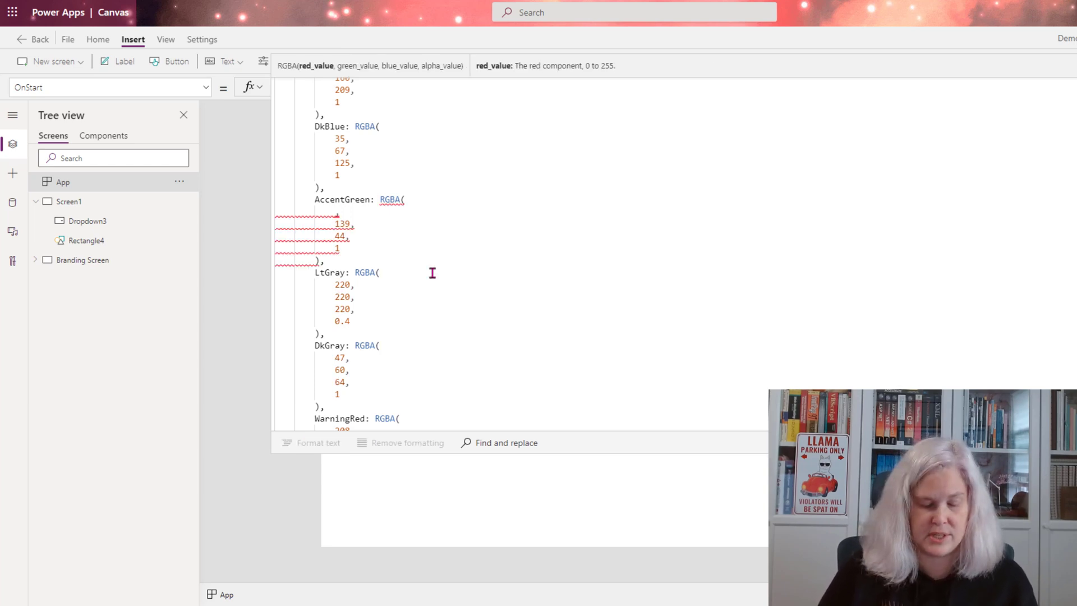
# Change AccentGreen's red value to 75 and rerun OnStart.
pyautogui.write('75')
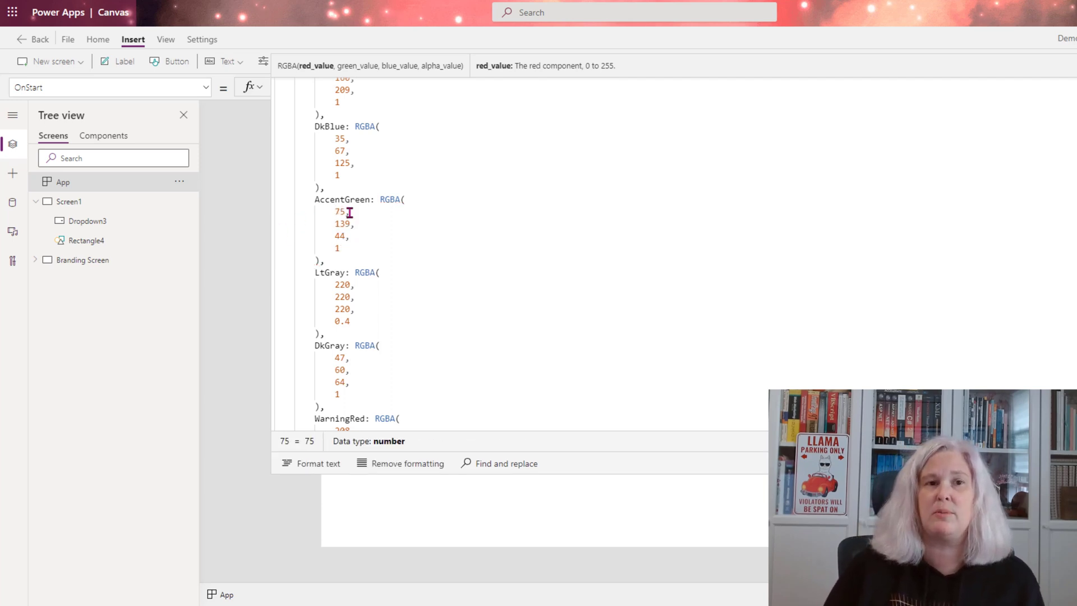
pyautogui.moveTo(371, 214)
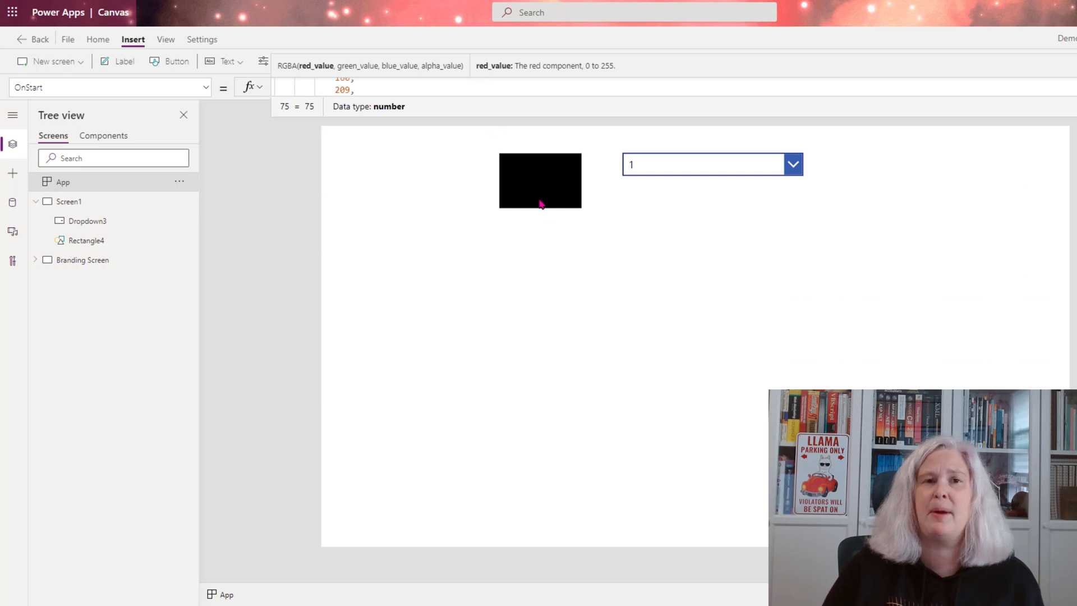
pyautogui.moveTo(287, 169)
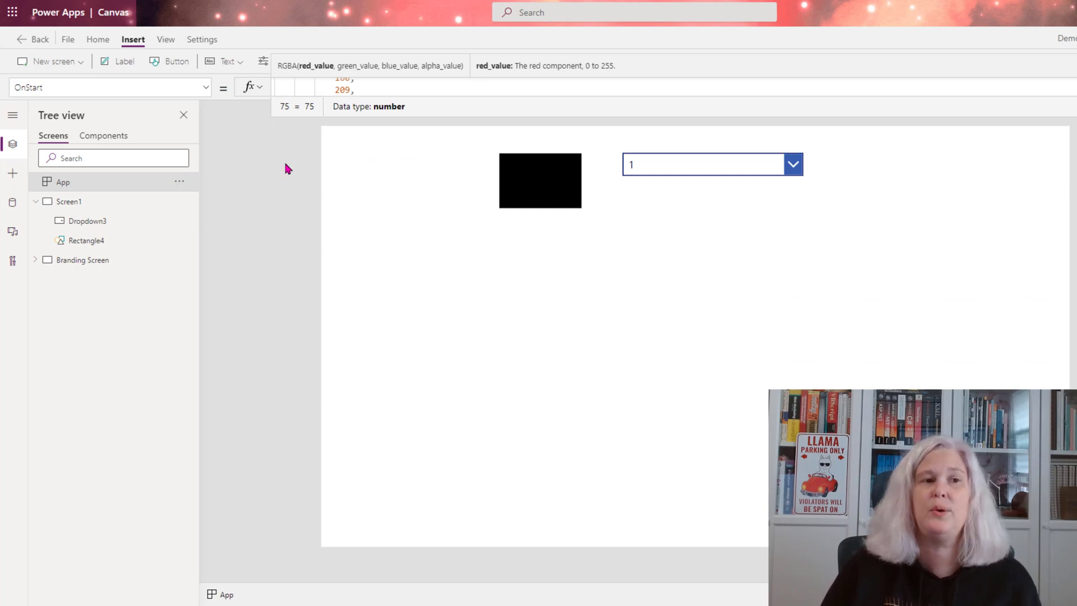
pyautogui.click(179, 181)
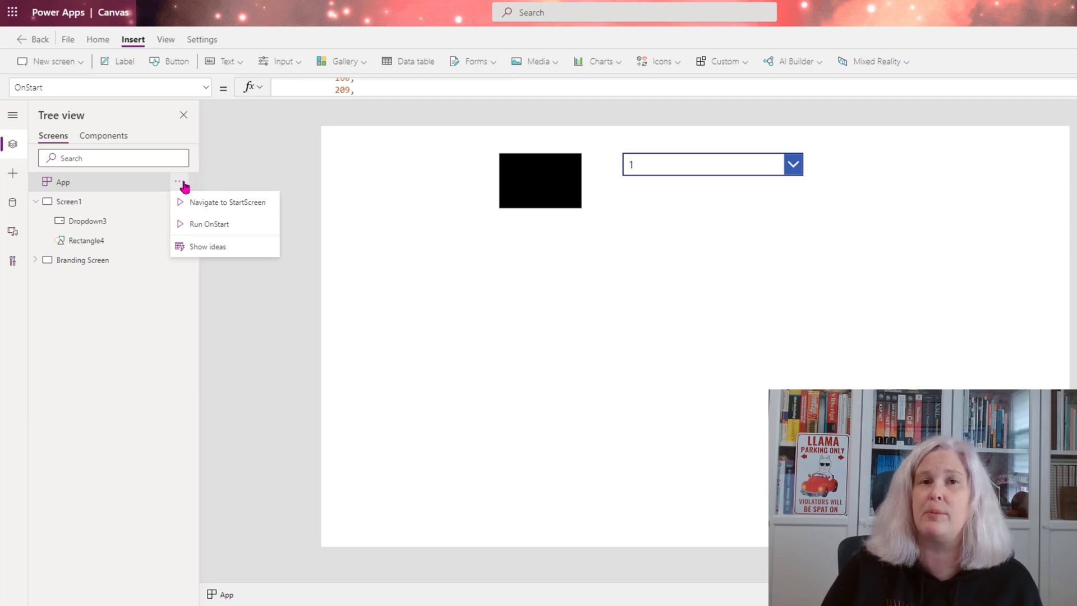
pyautogui.click(209, 224)
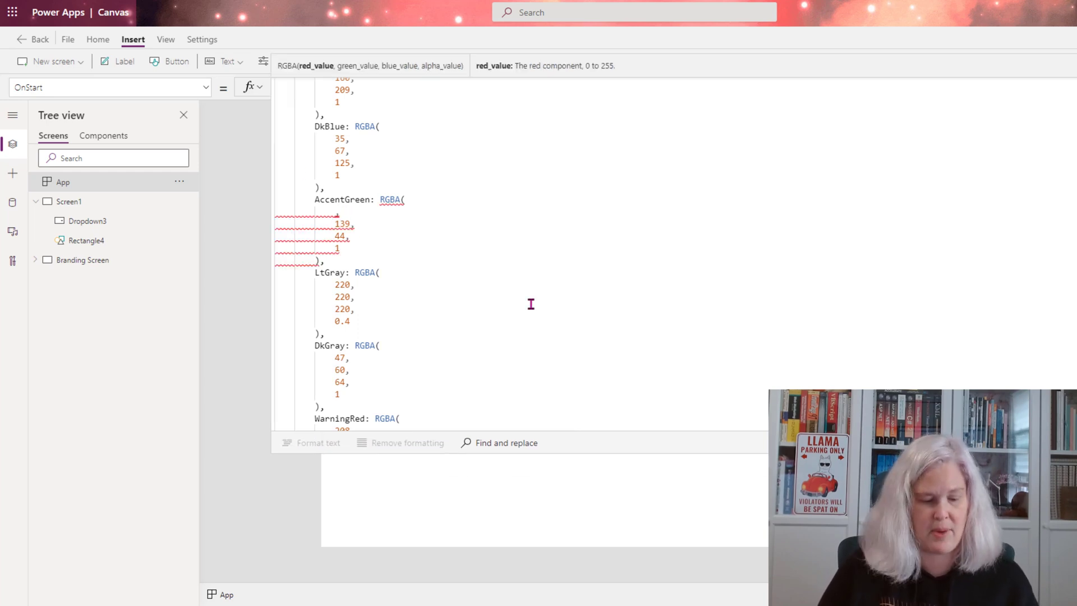
# Retype AccentGreen's red value, trying 122 and then 99.
pyautogui.write('122')
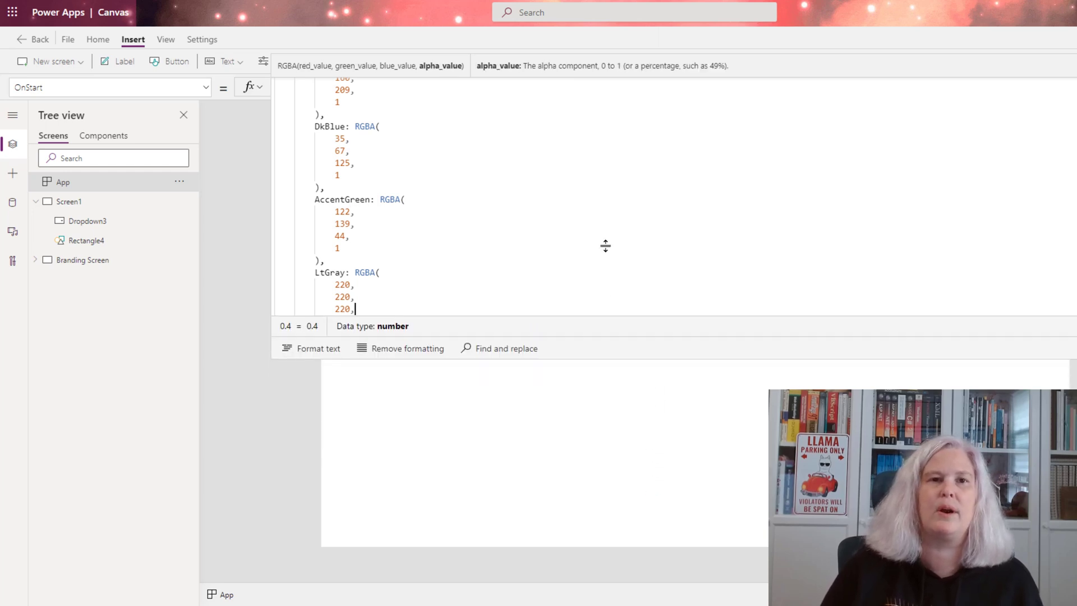
pyautogui.click(180, 181)
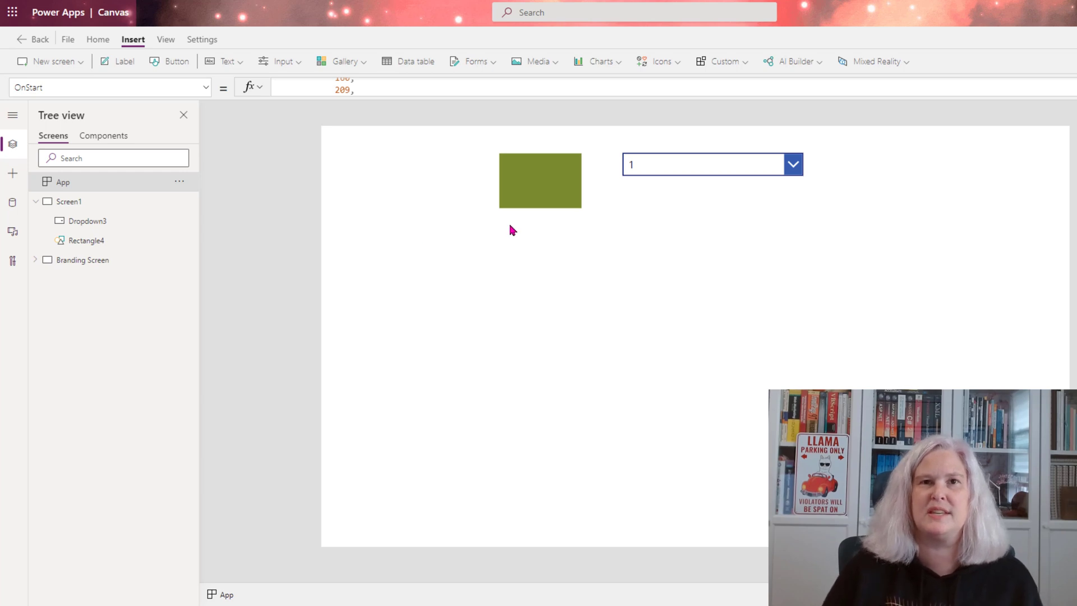
pyautogui.moveTo(522, 215)
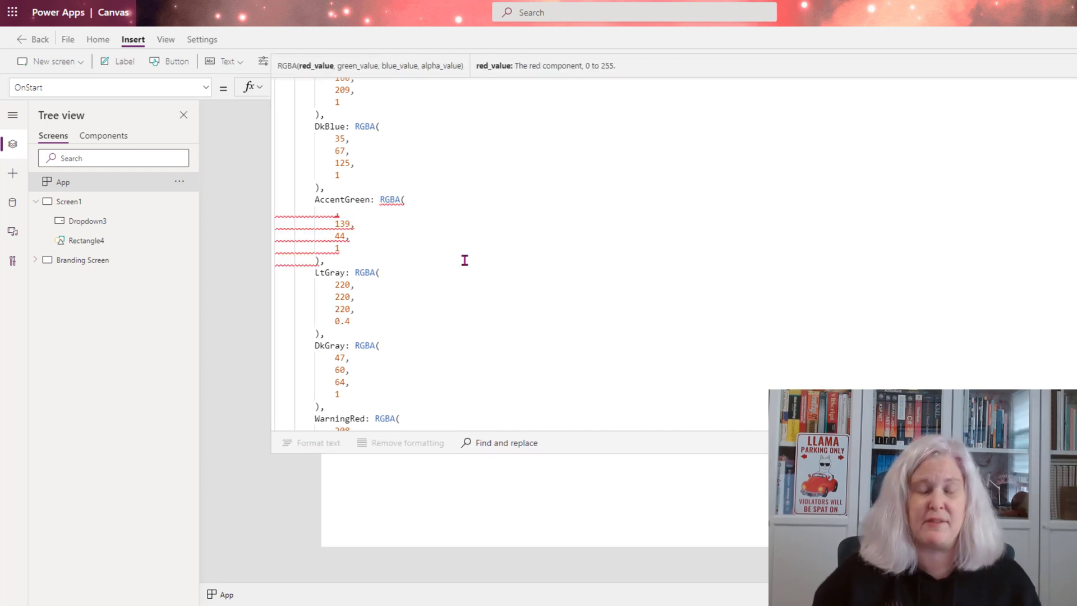
pyautogui.write('99')
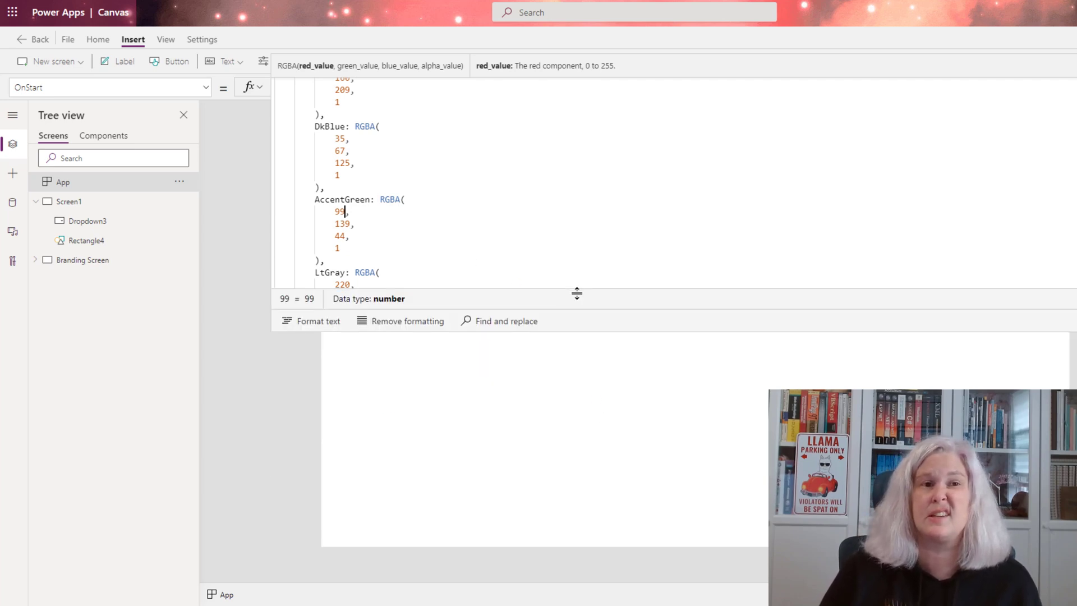
pyautogui.click(69, 201)
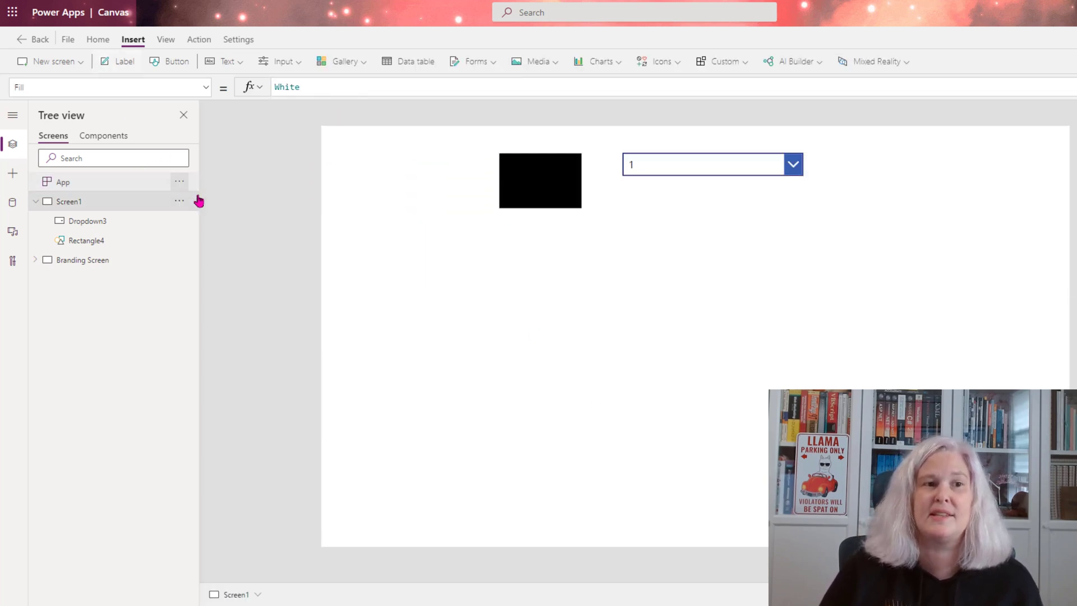
# Run OnStart from App's menu so the rectangle turns accent green.
pyautogui.click(62, 181)
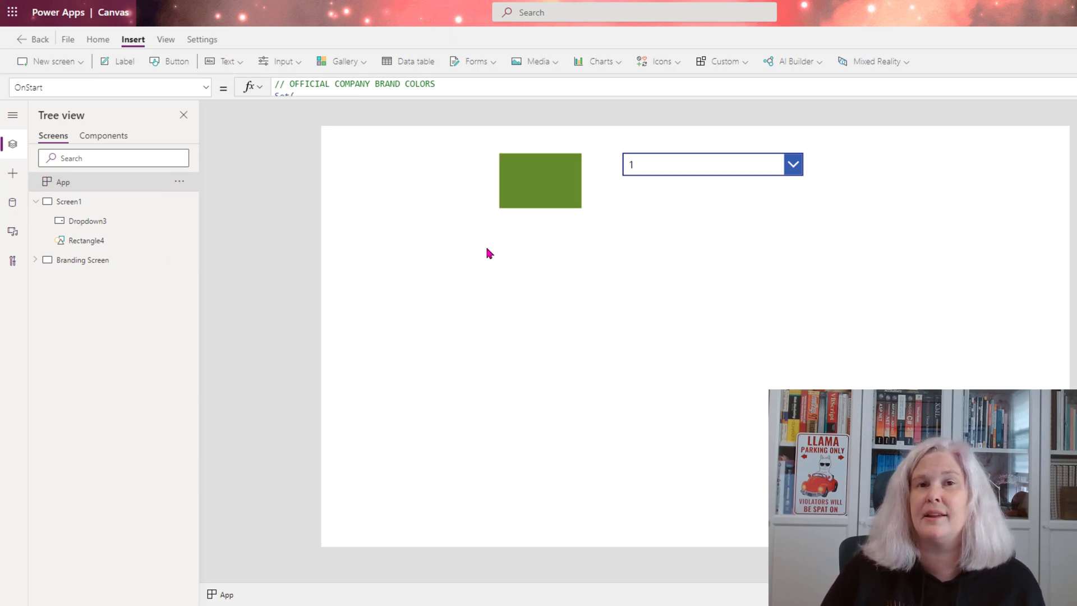
pyautogui.moveTo(562, 246)
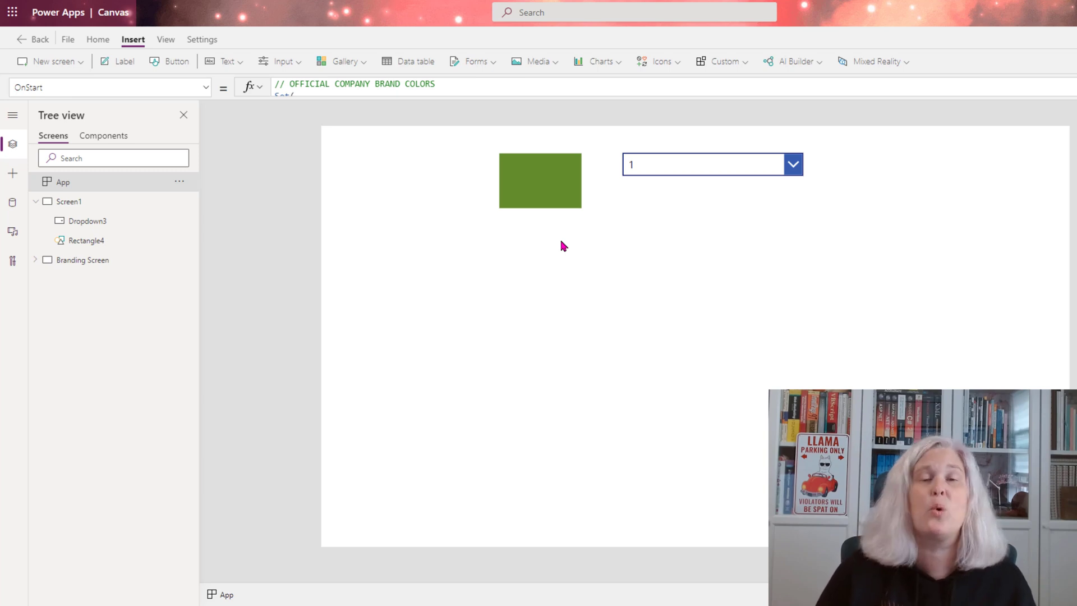
pyautogui.moveTo(587, 237)
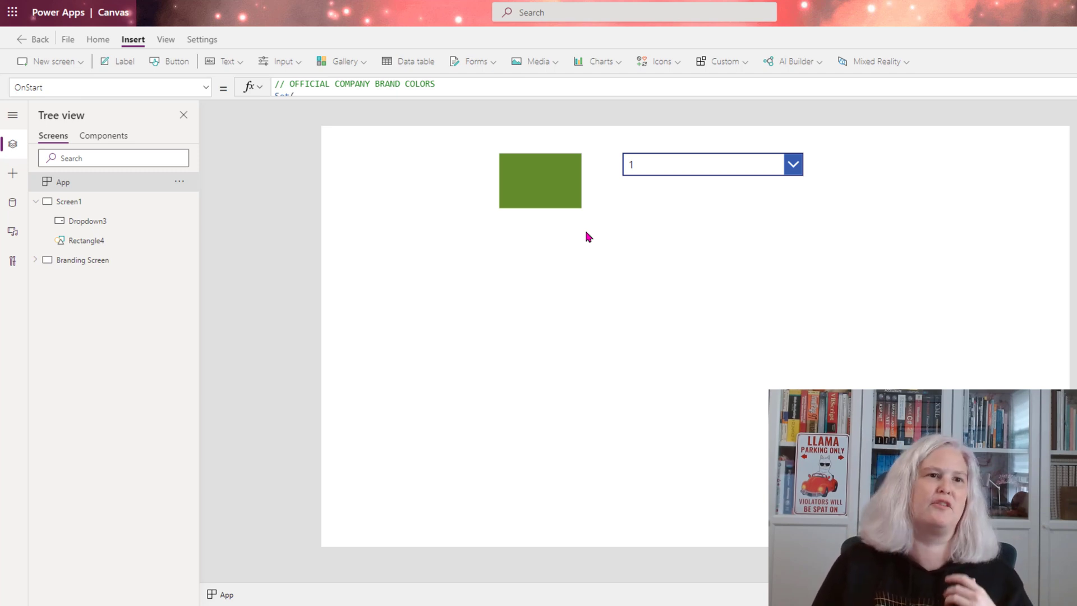
pyautogui.moveTo(607, 222)
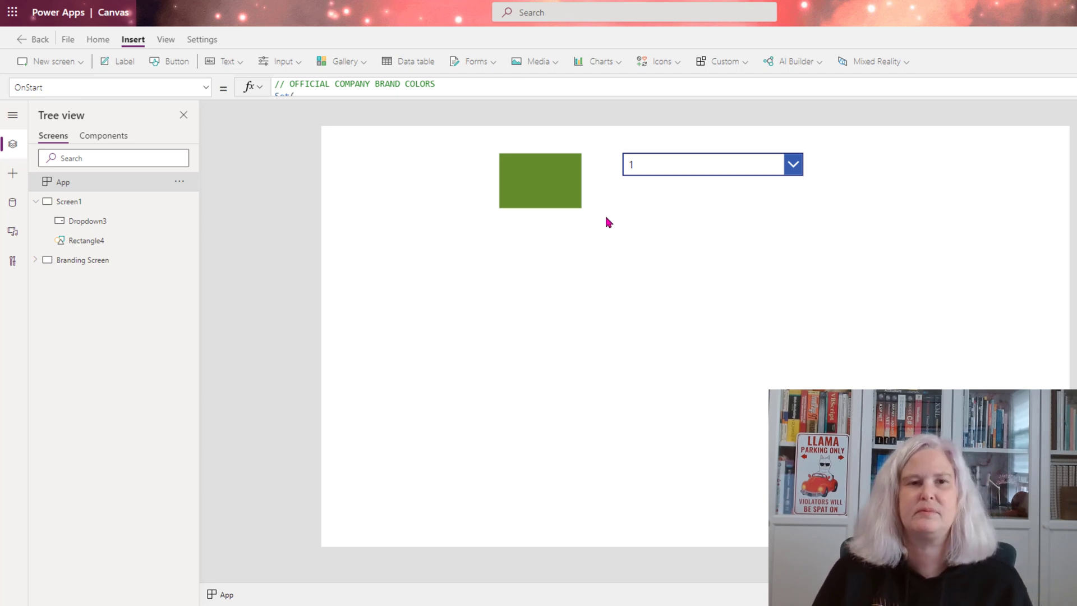
pyautogui.moveTo(443, 215)
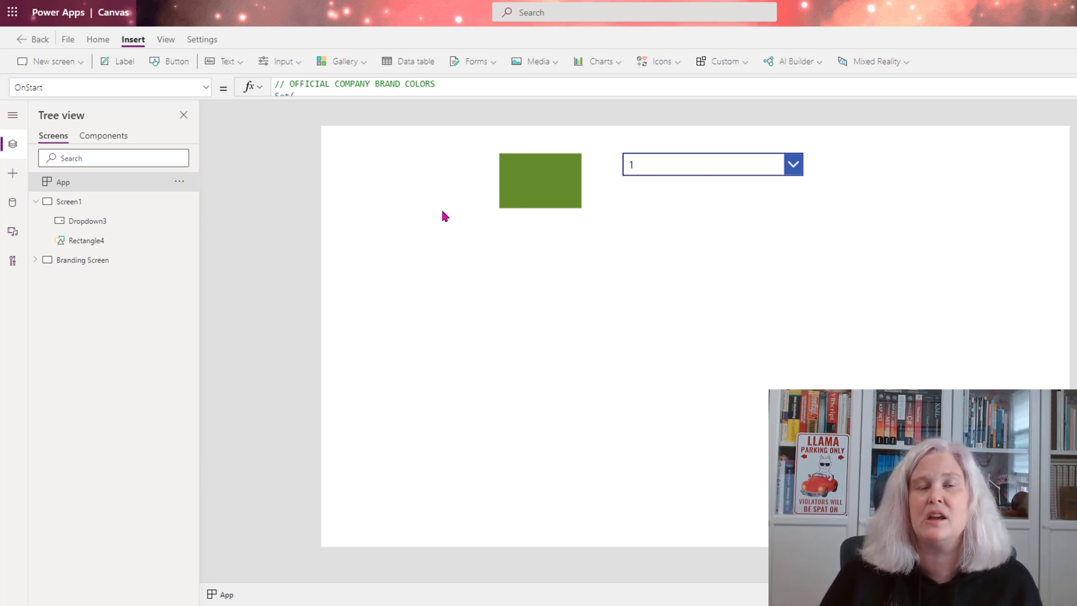
pyautogui.moveTo(498, 240)
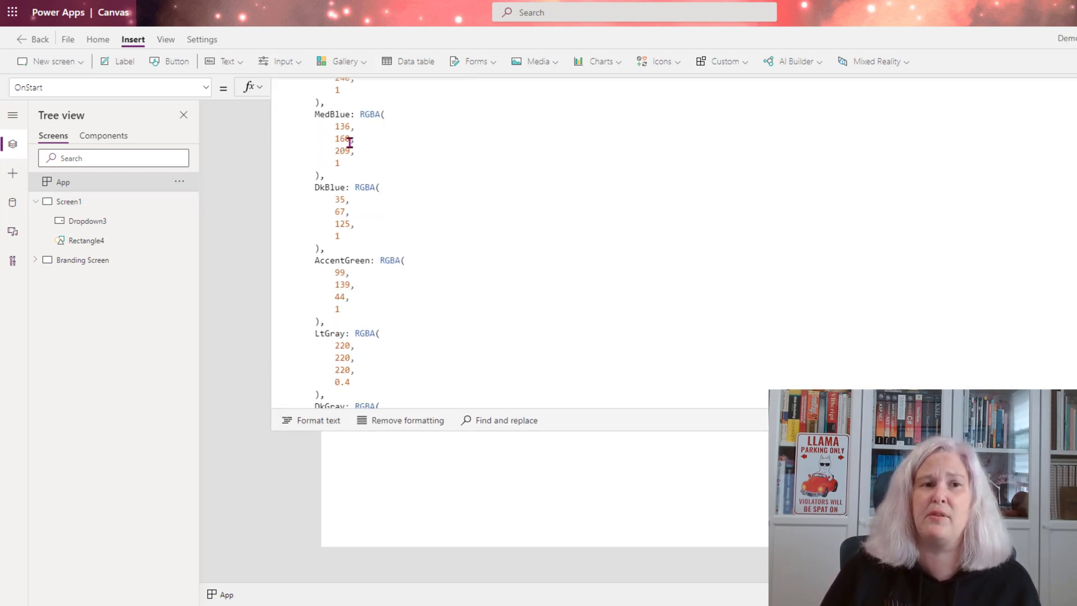
pyautogui.scroll(-3)
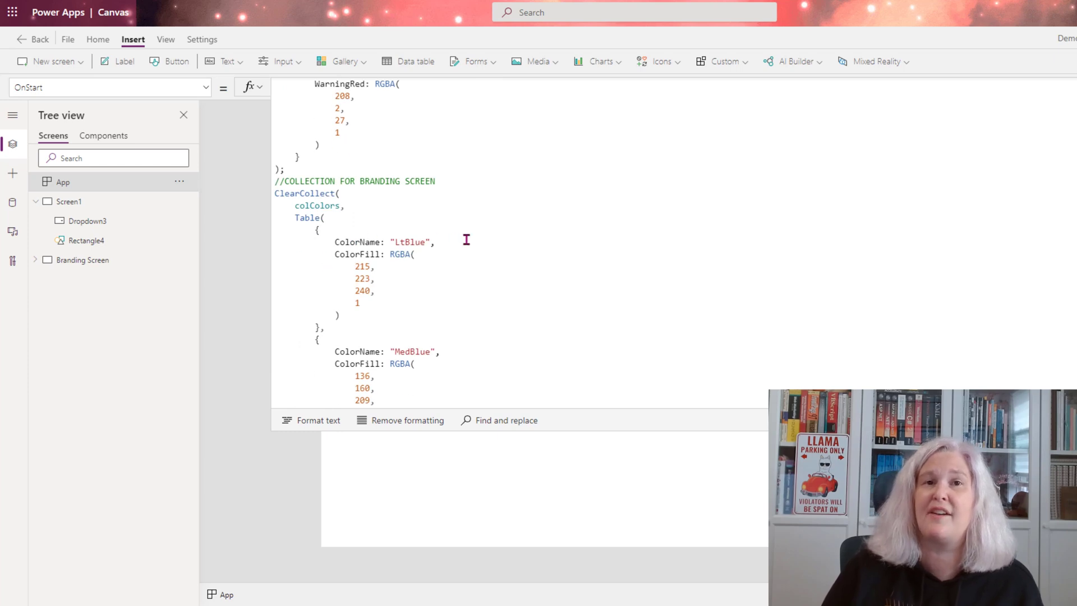
pyautogui.scroll(-3)
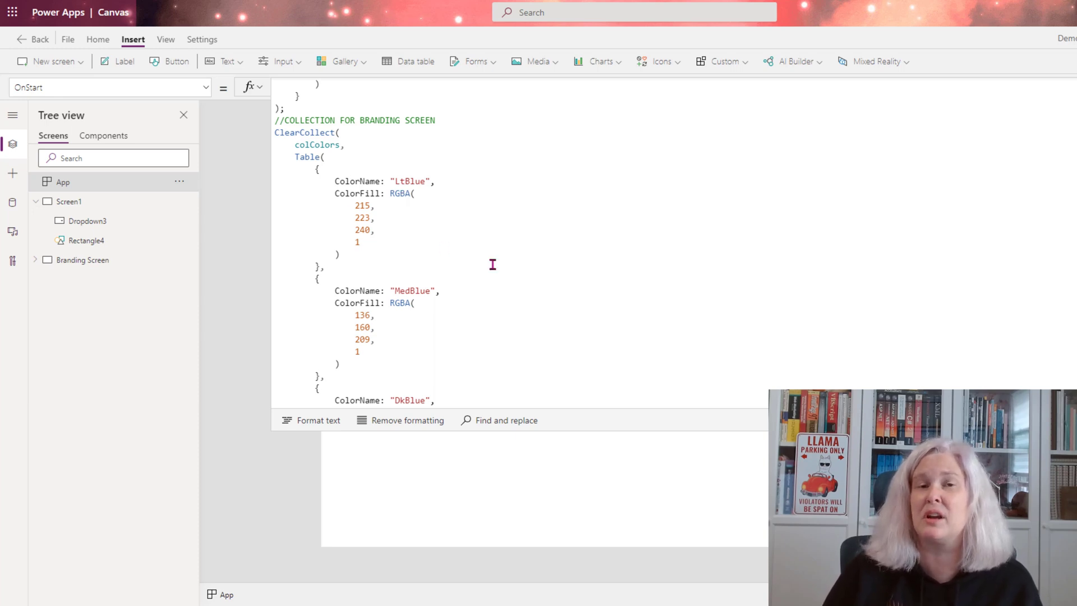
pyautogui.moveTo(591, 419); pyautogui.dragTo(590, 327)
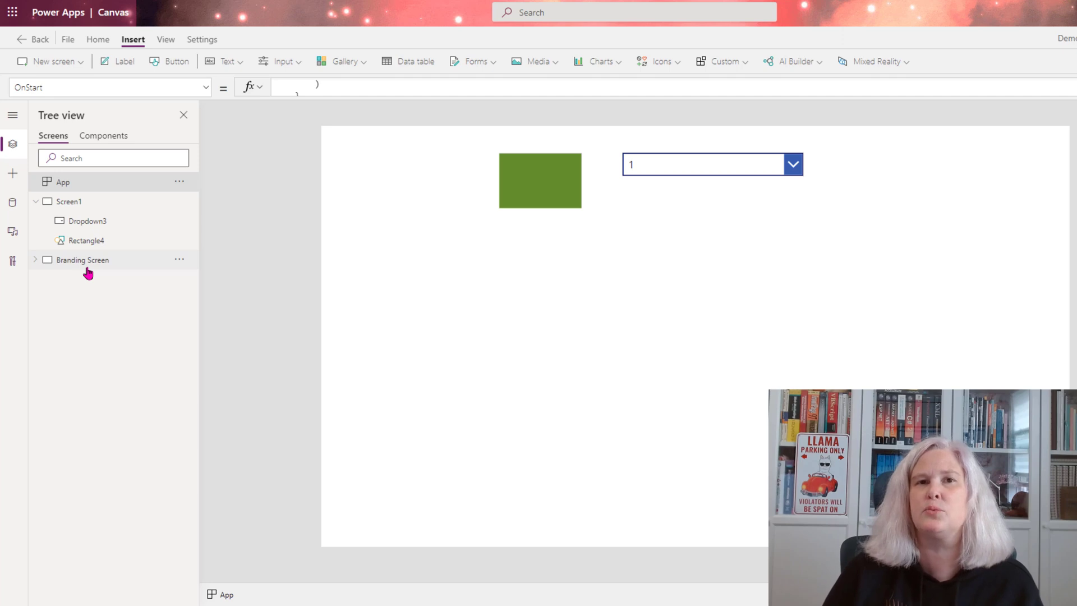
# Select Branding Screen to show the colColors swatch gallery.
pyautogui.click(83, 260)
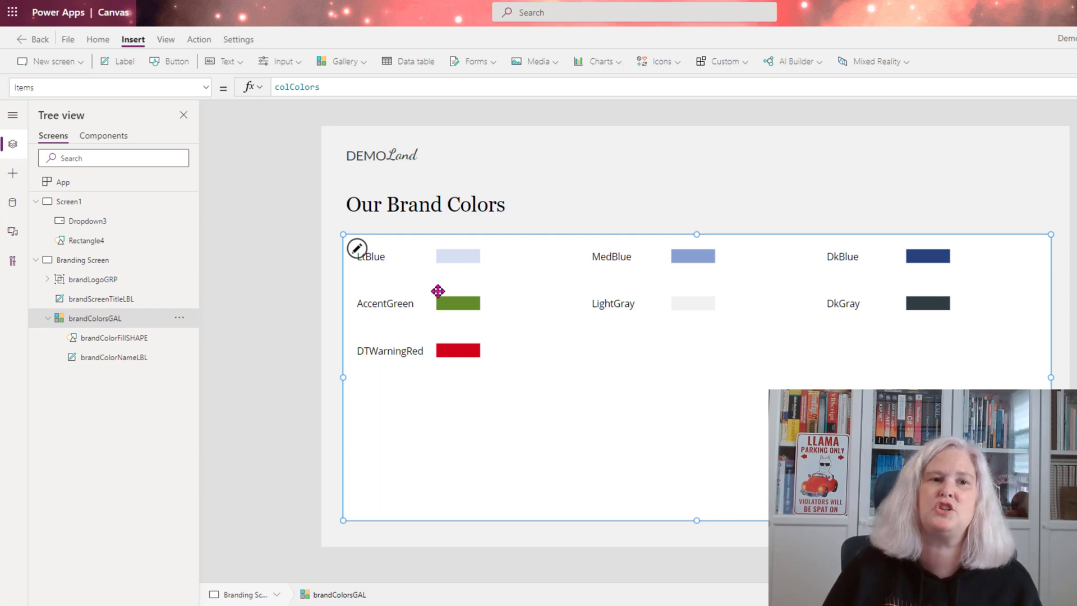
pyautogui.moveTo(397, 264)
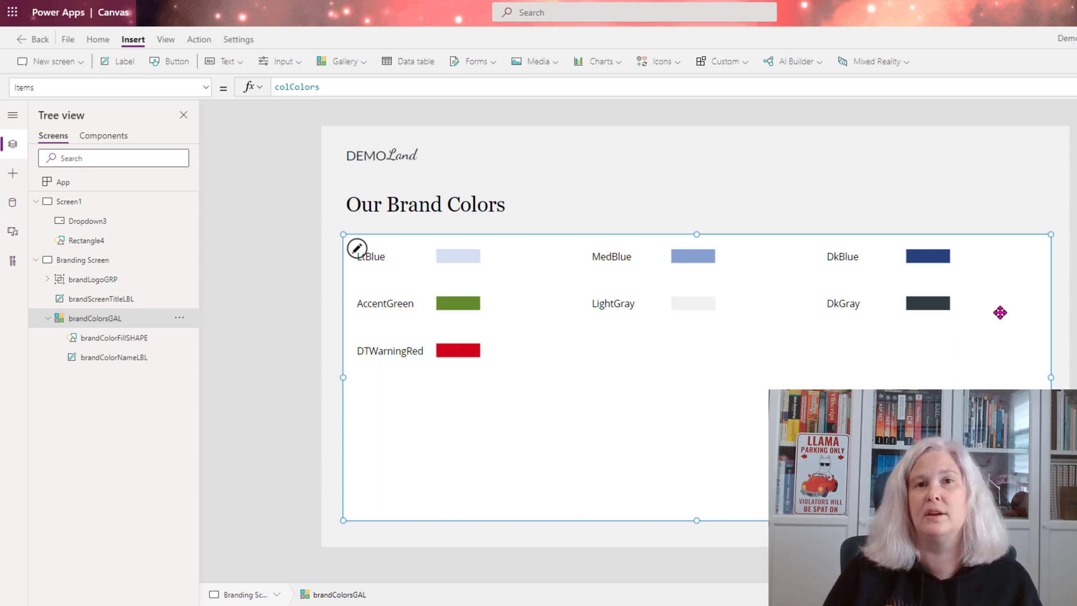
pyautogui.moveTo(971, 336)
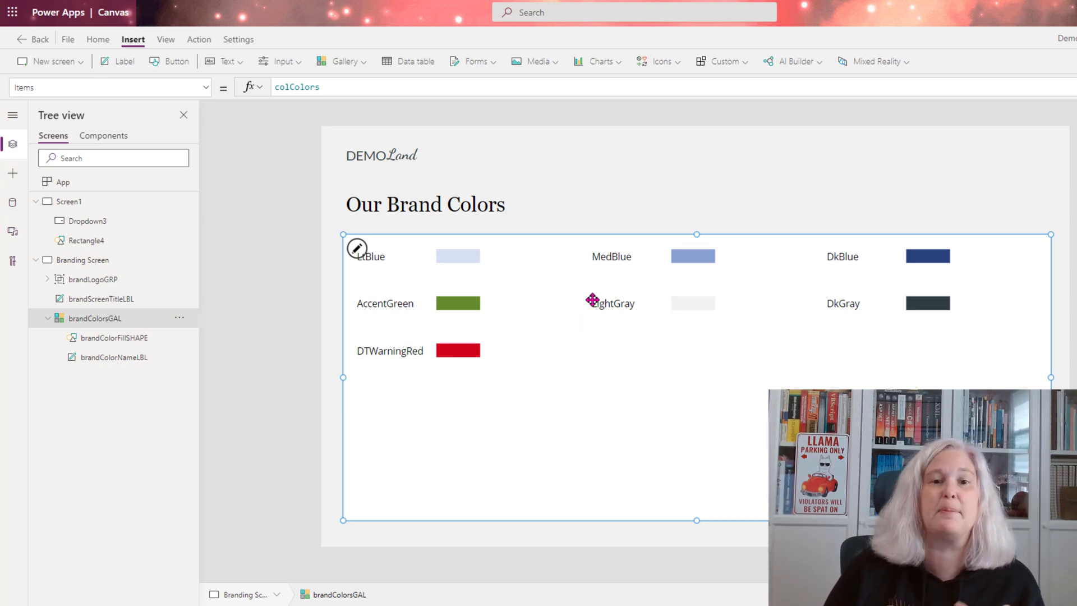
pyautogui.moveTo(709, 256)
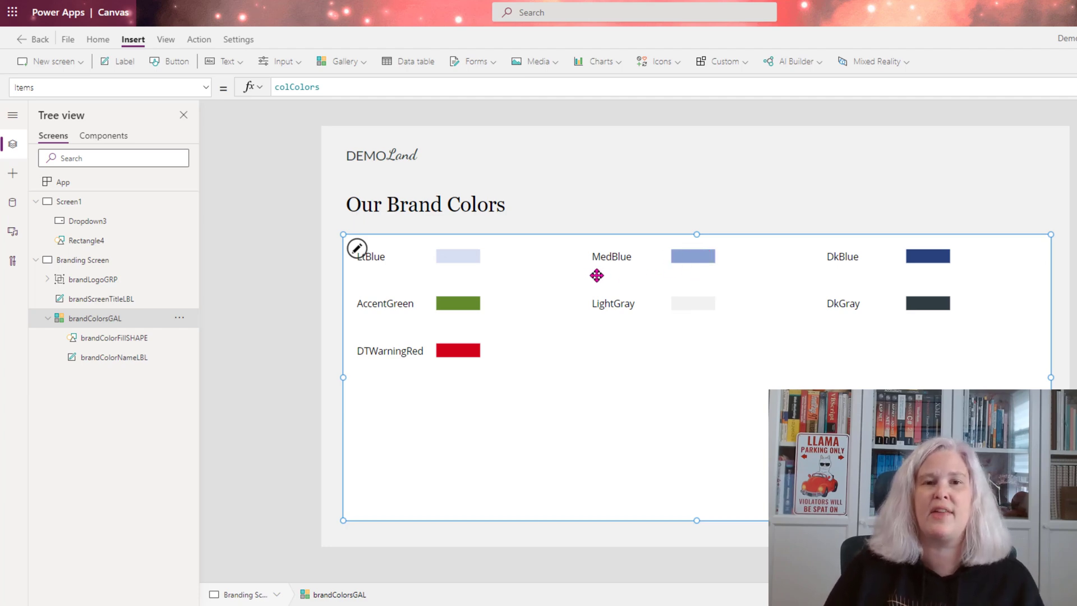
pyautogui.moveTo(676, 272)
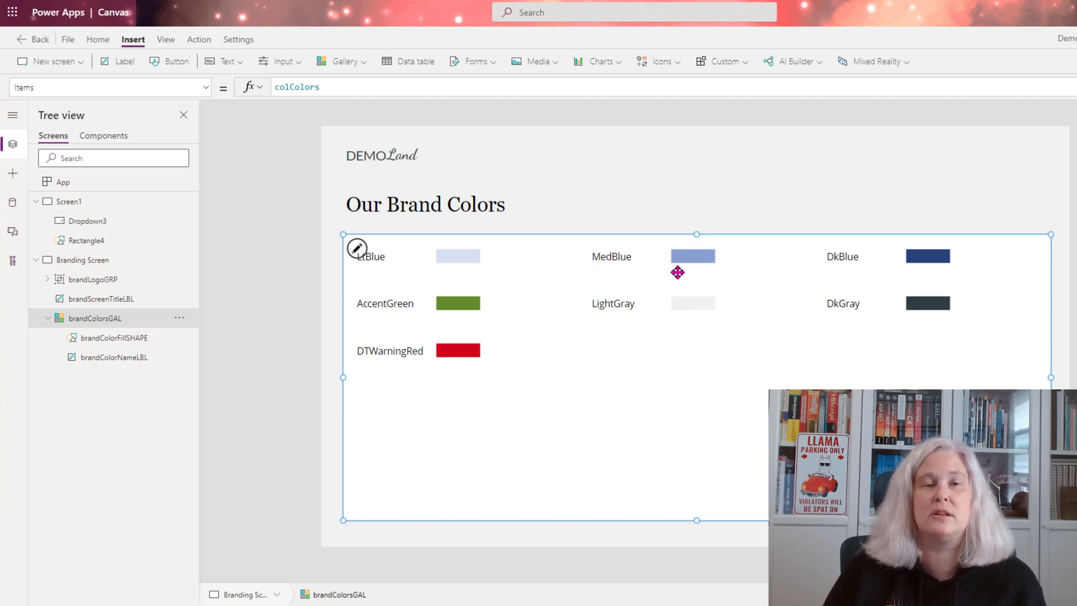
pyautogui.moveTo(618, 191)
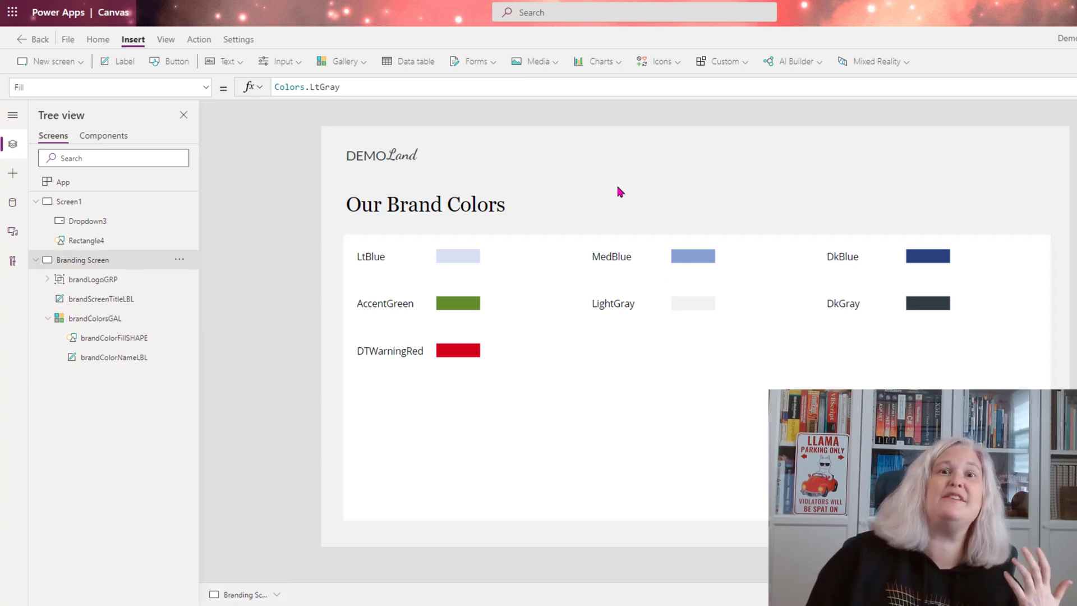
pyautogui.moveTo(669, 200)
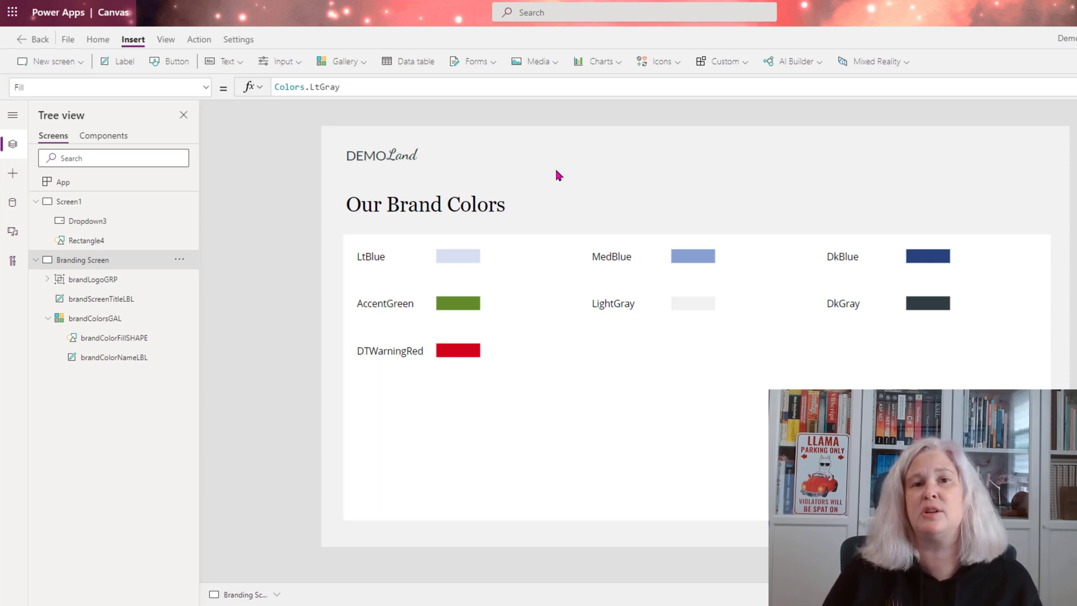
pyautogui.moveTo(491, 189)
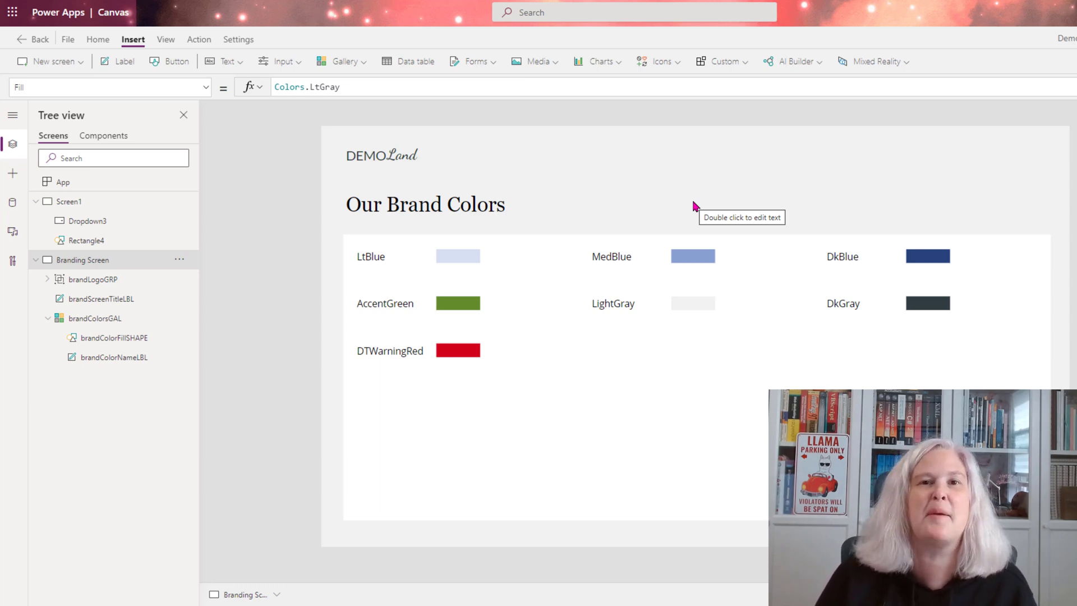
pyautogui.moveTo(536, 199)
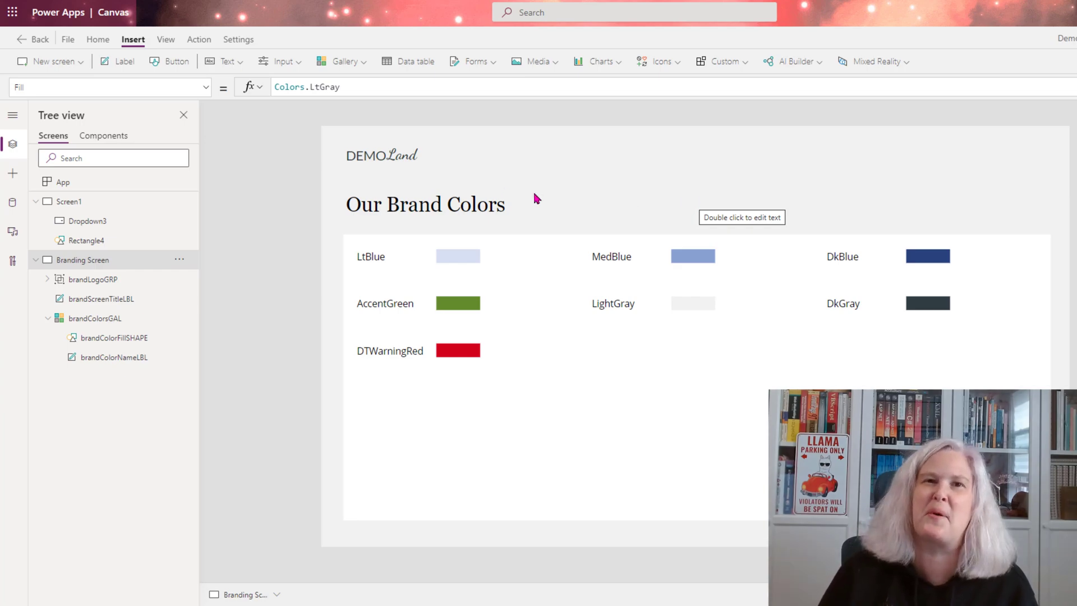